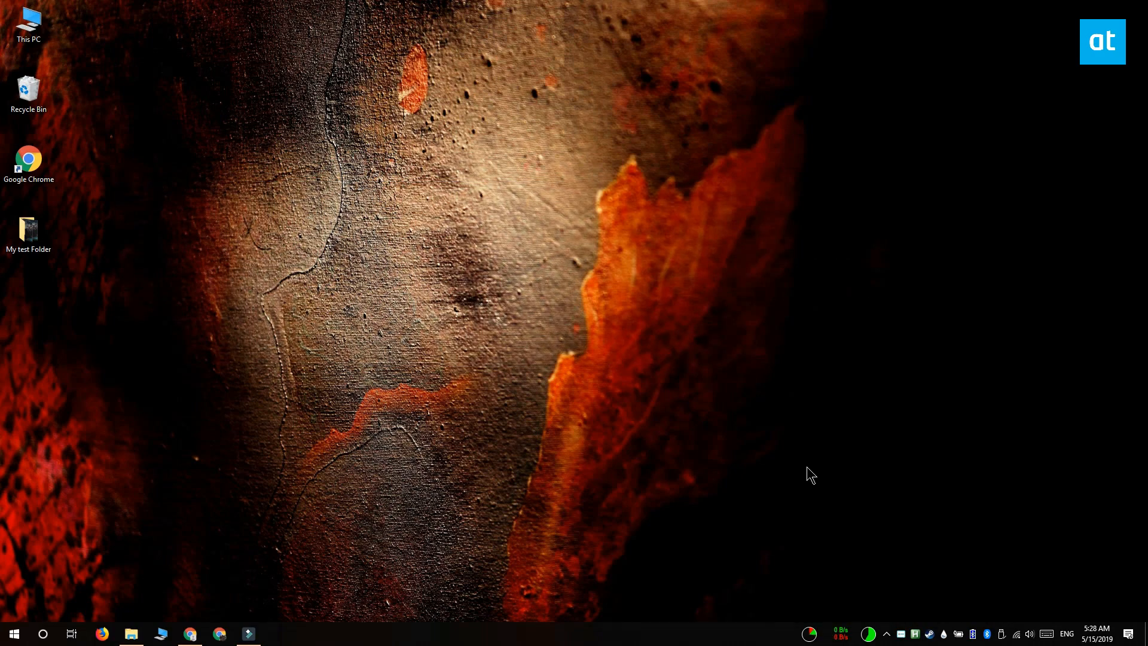
mouse_move(48, 303)
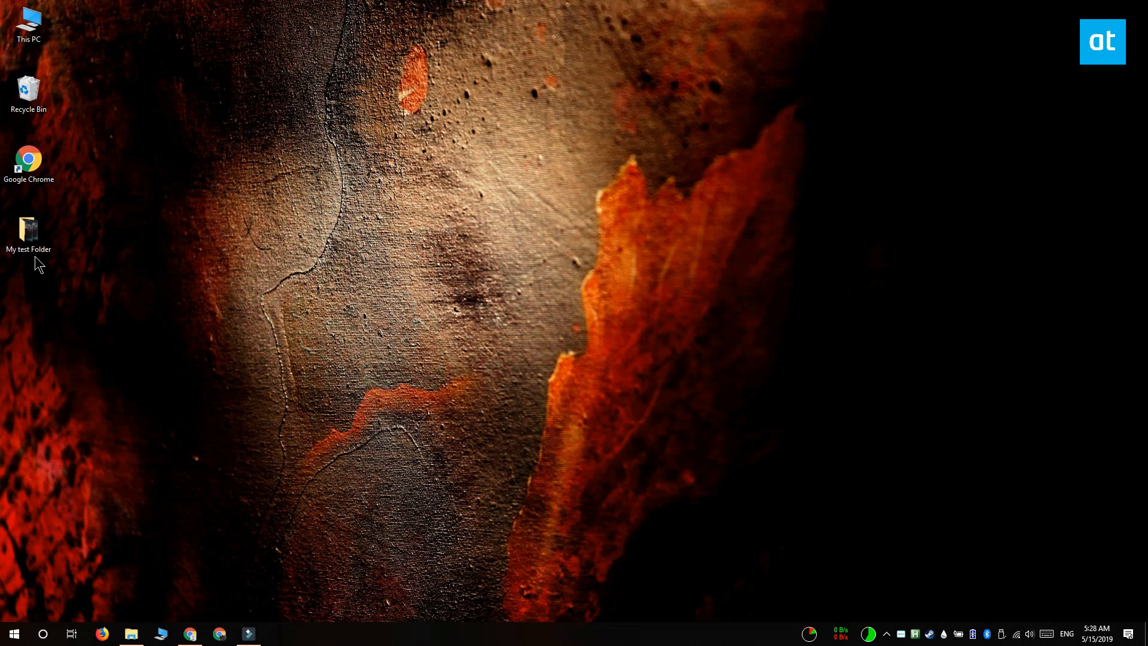
Step: Rename all 13 screenshots in My test Folder to 'My test Folder (1)'–'(13)' in File Explorer, then close it
click(28, 231)
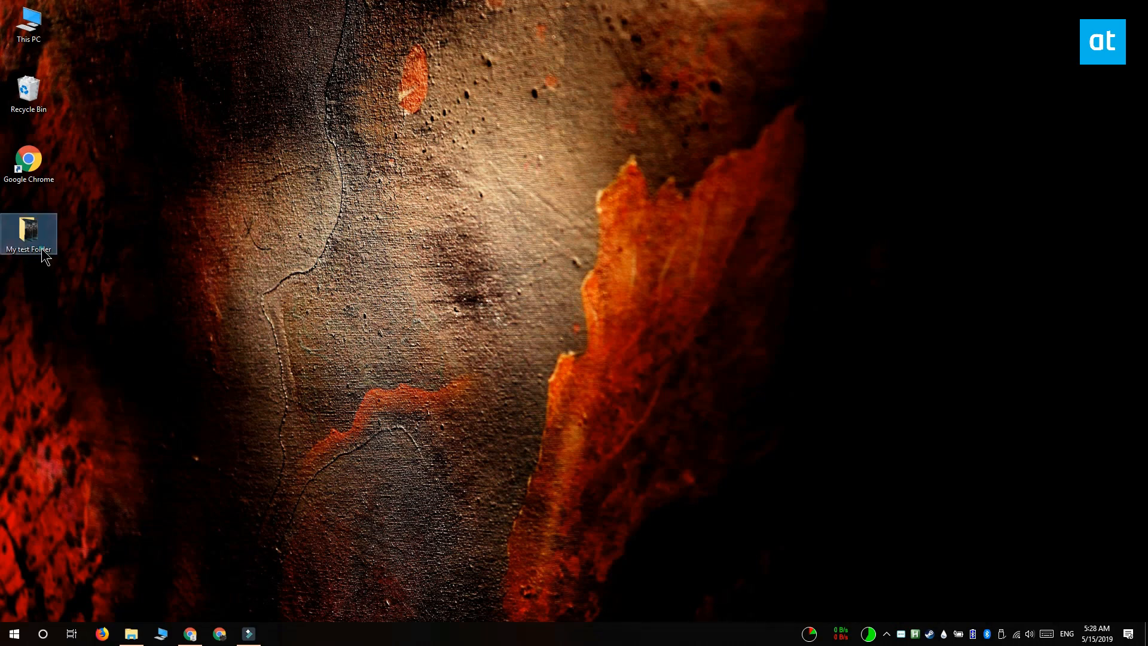
double_click(29, 233)
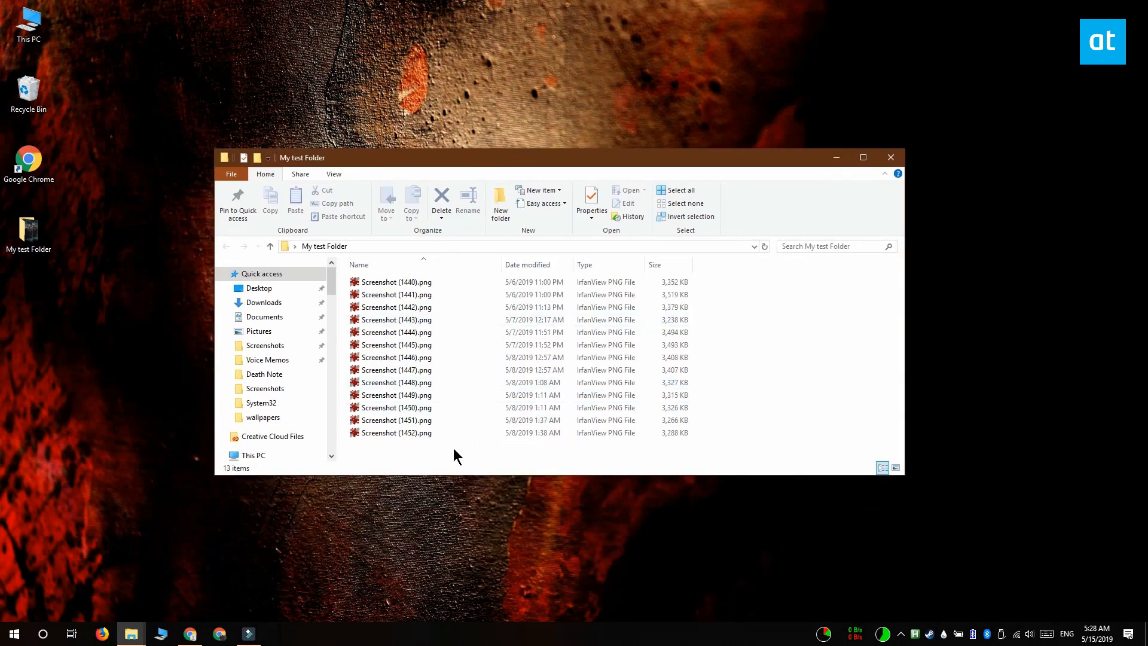
key(ctrl+a)
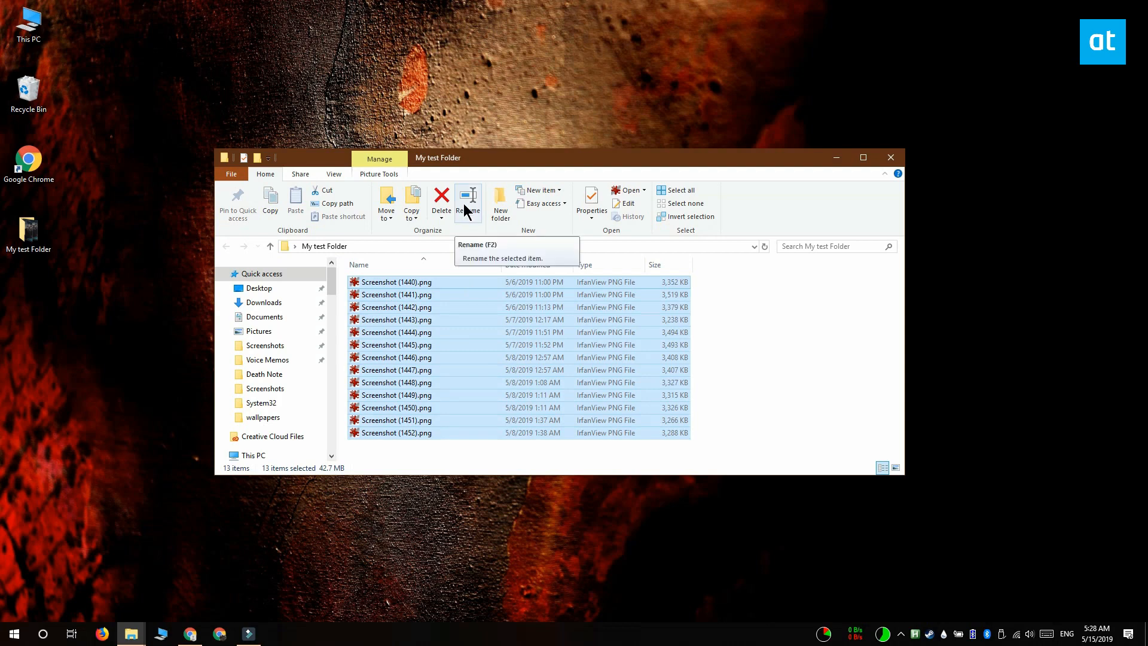
click(467, 201)
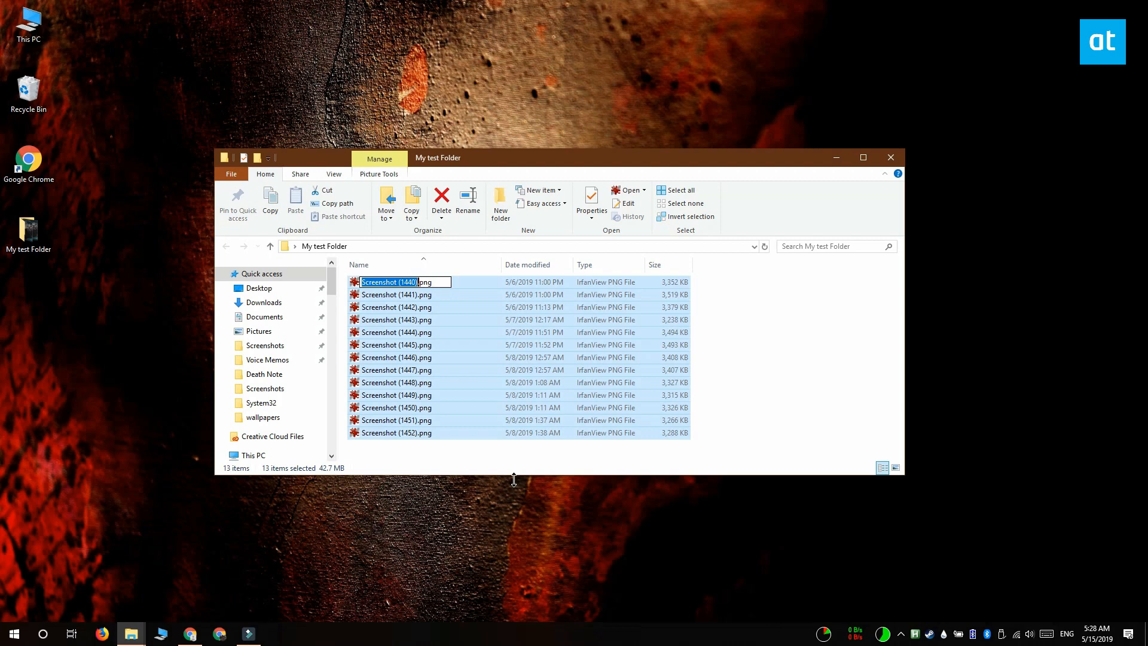
text(My test Folder (1).png)
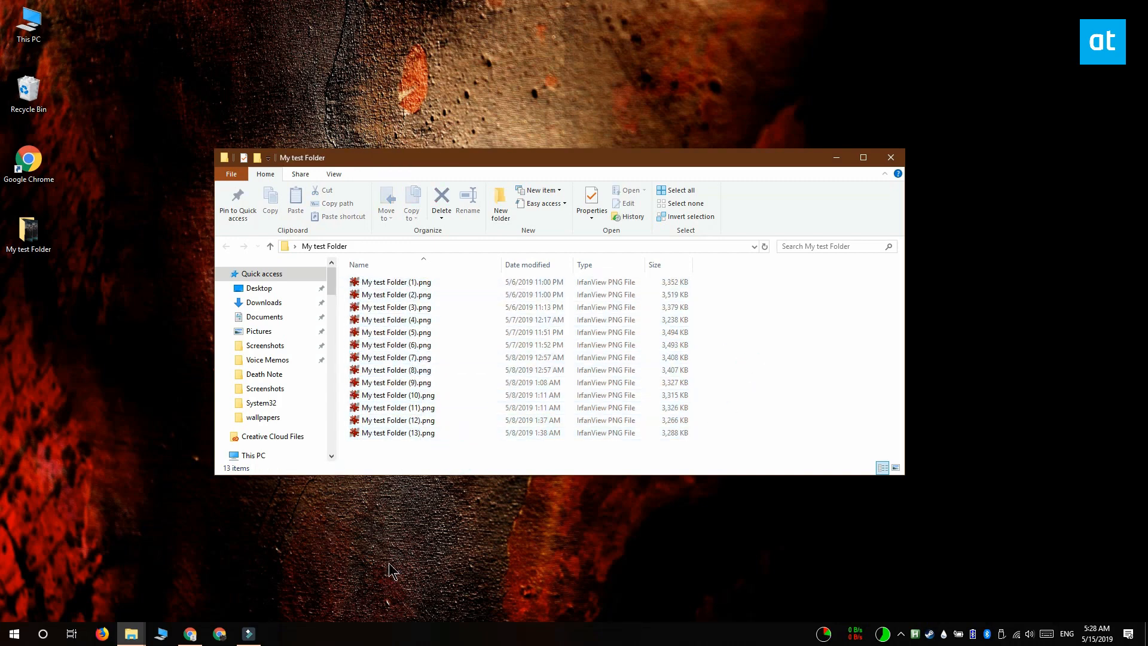
click(890, 158)
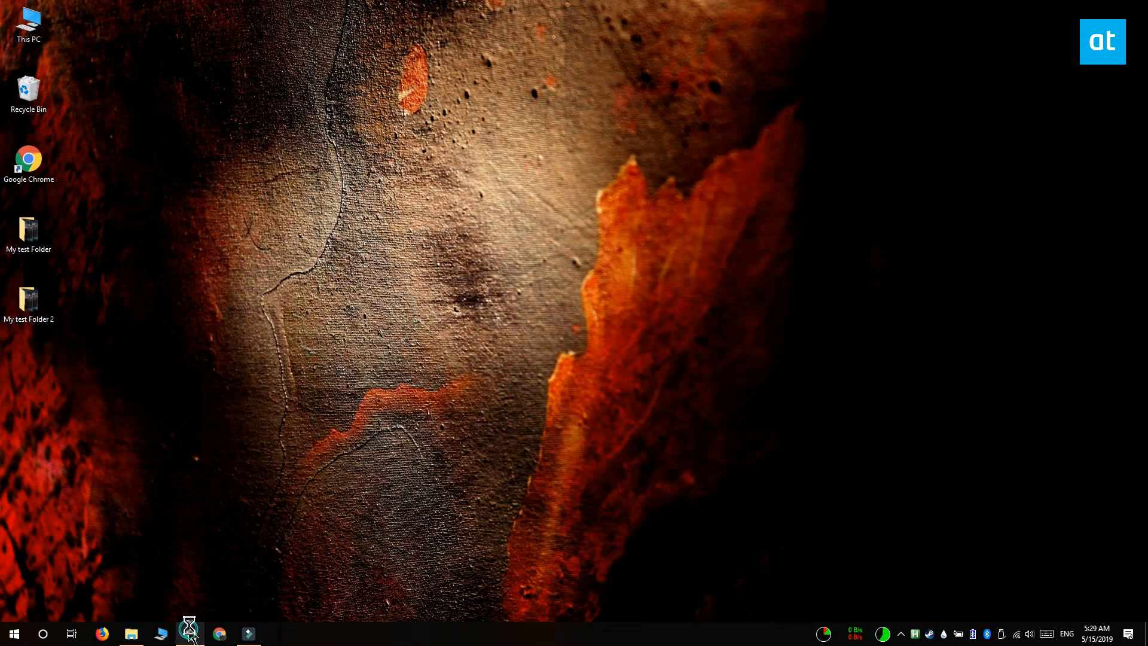
Step: Launch Bulk Rename Utility from the taskbar
click(218, 633)
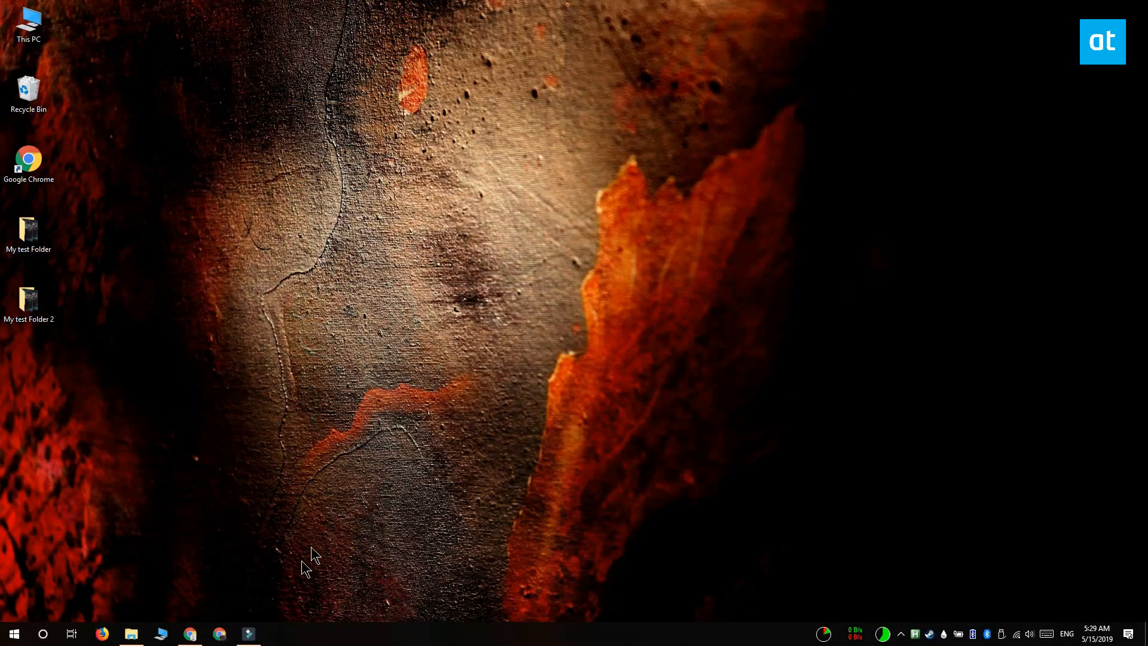
click(13, 633)
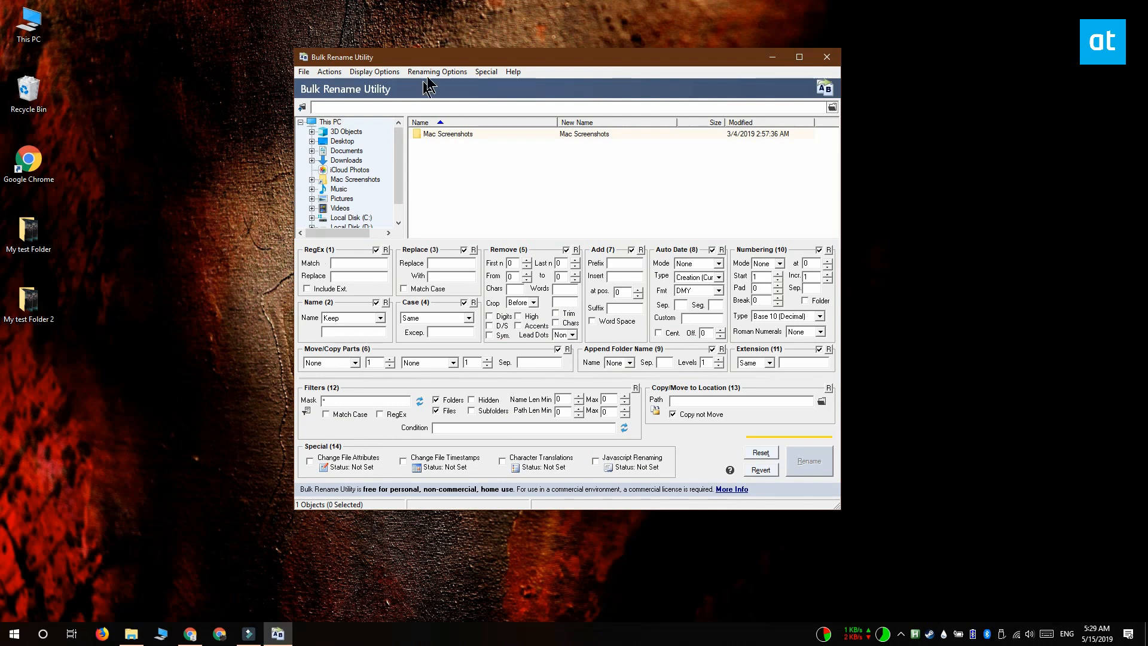
Step: Load the 13 screenshots of My test Folder 2 from the Desktop folder tree
click(436, 70)
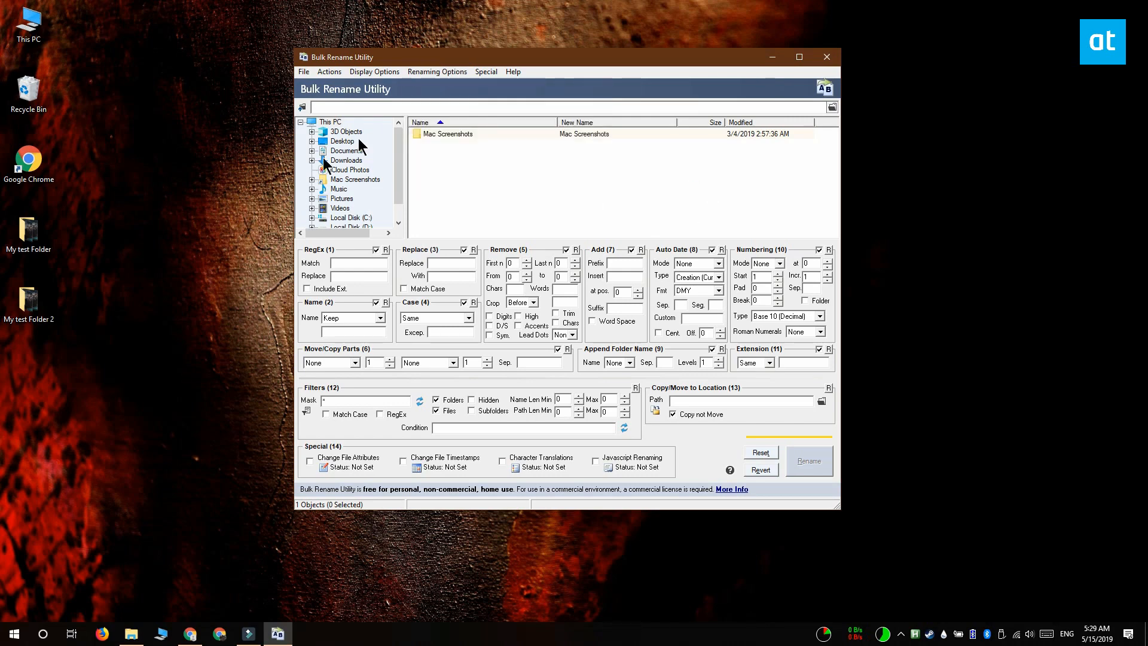
click(341, 141)
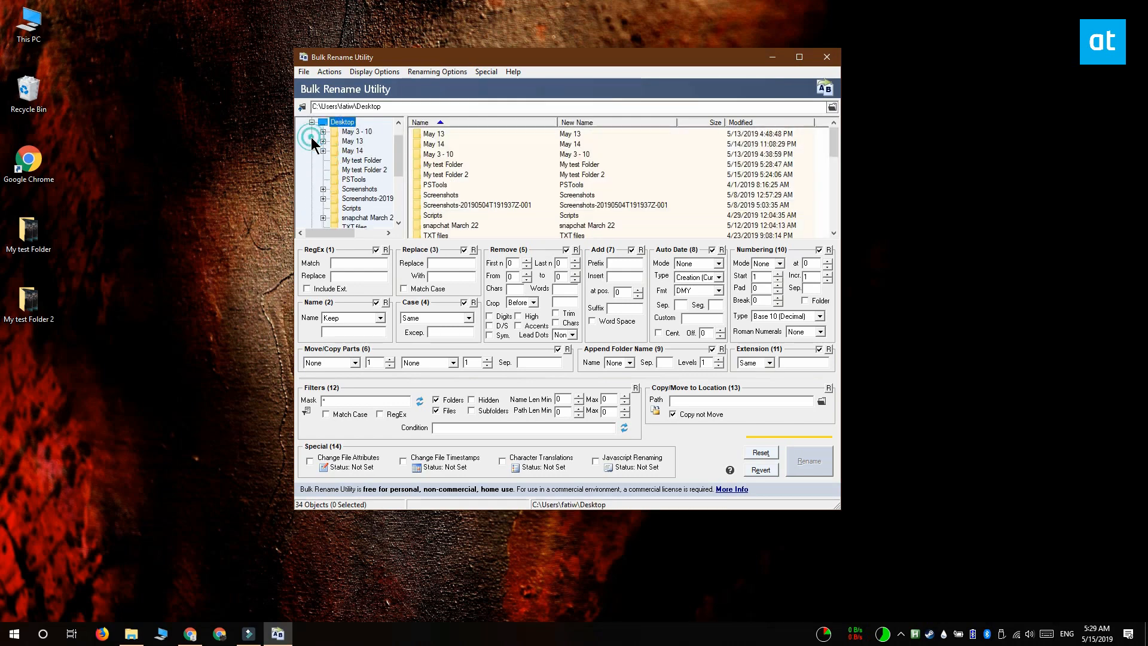
click(363, 168)
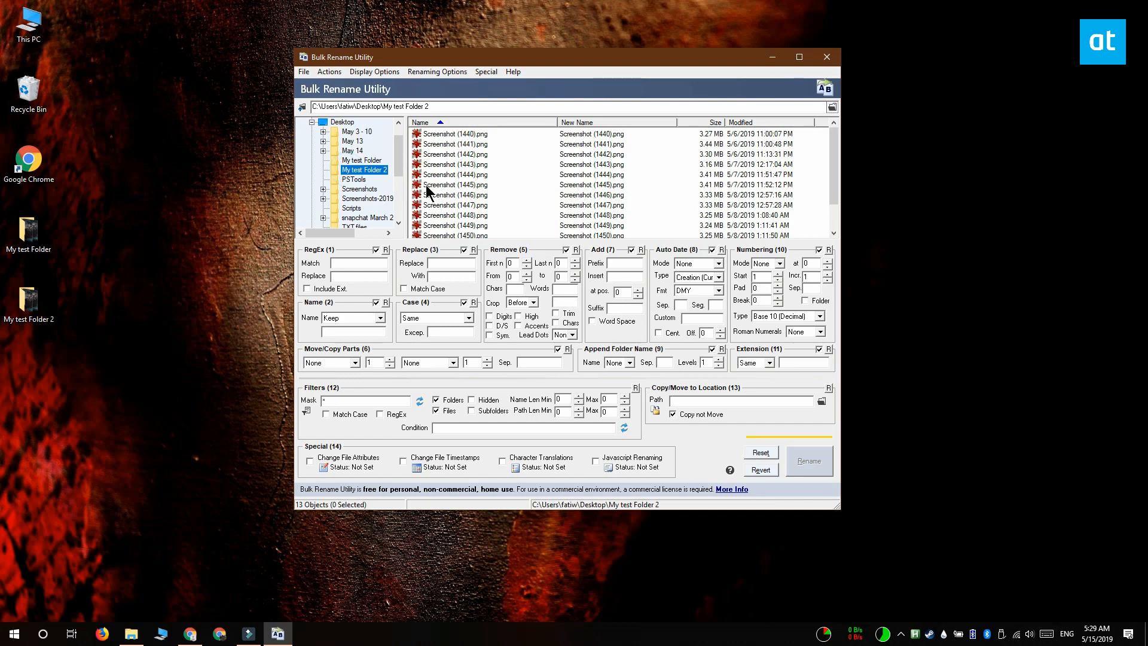
mouse_move(483, 201)
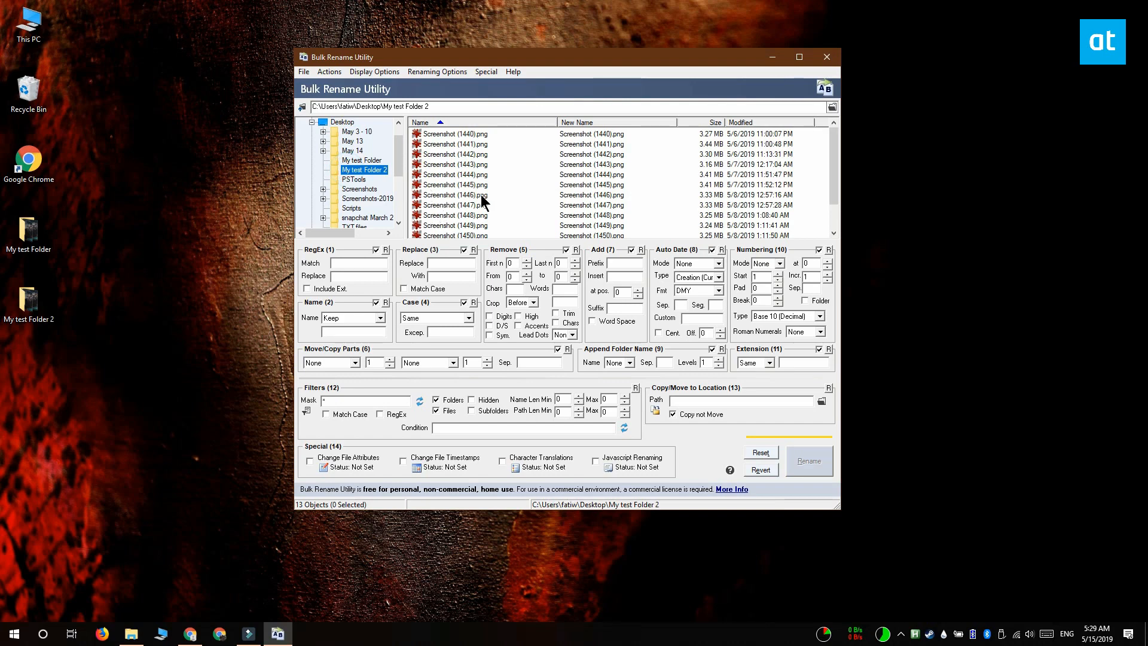
mouse_move(490, 207)
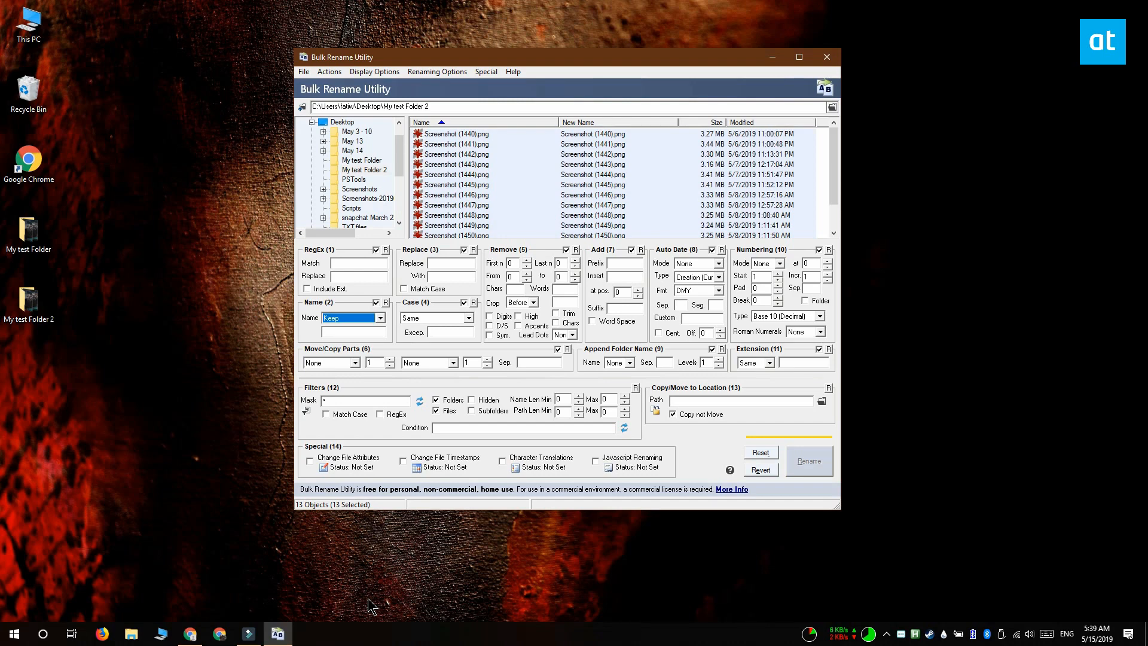
mouse_move(275, 514)
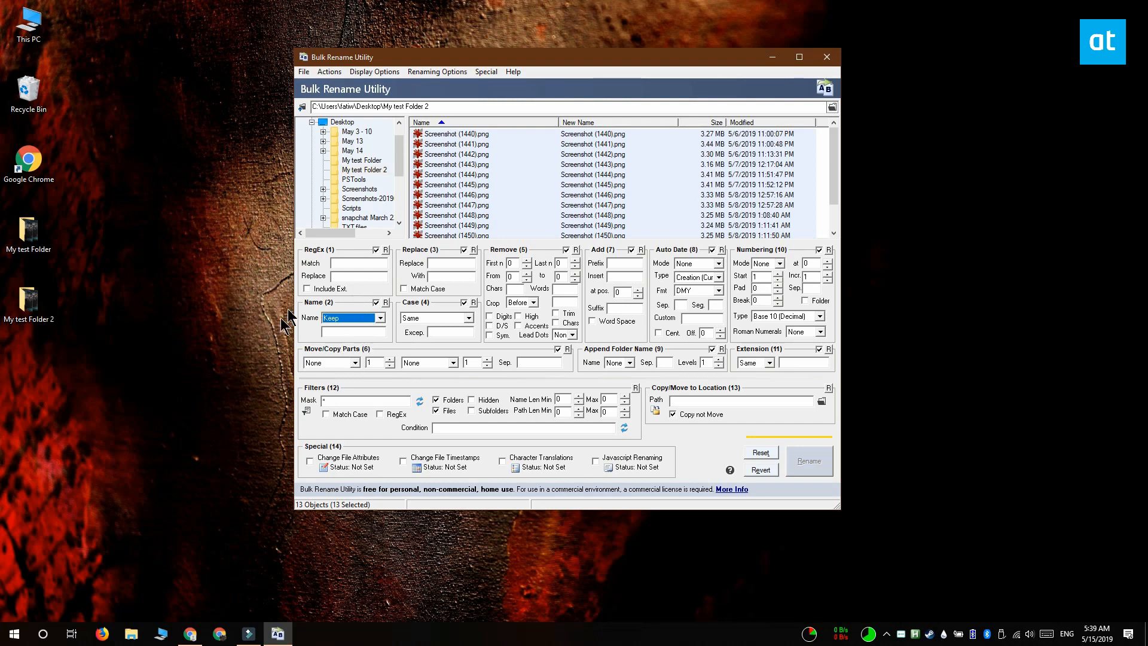
Step: Set Name (2) to Remove and Append Folder Name (9) to Prefix, previewing names as 'My test Folder 2.png'
click(380, 316)
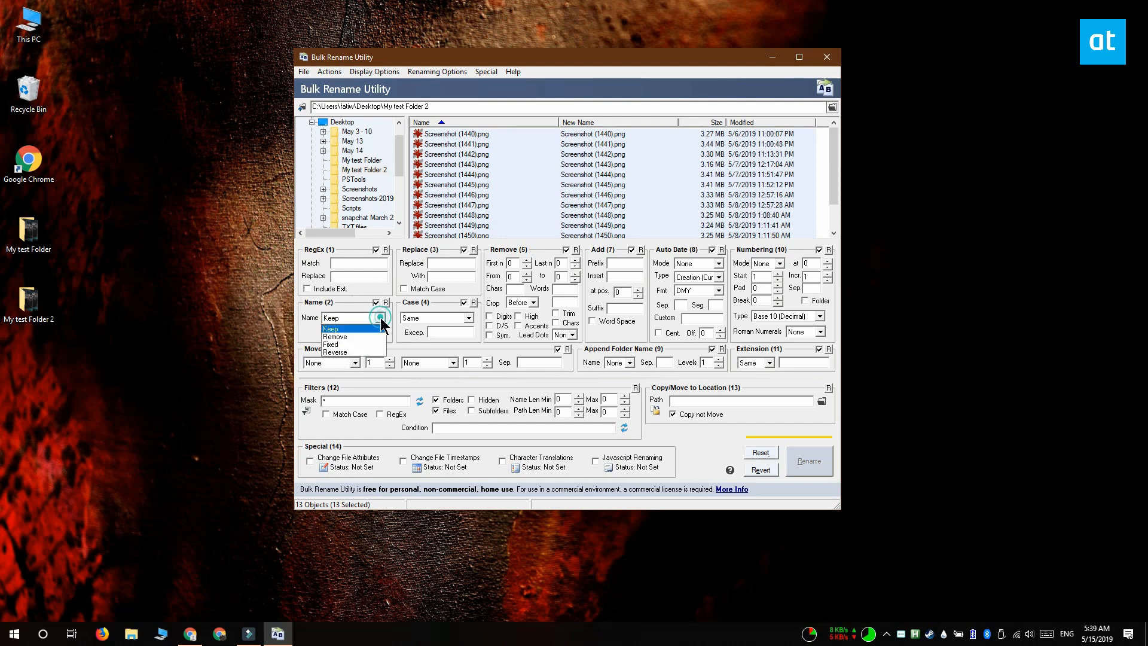
click(335, 336)
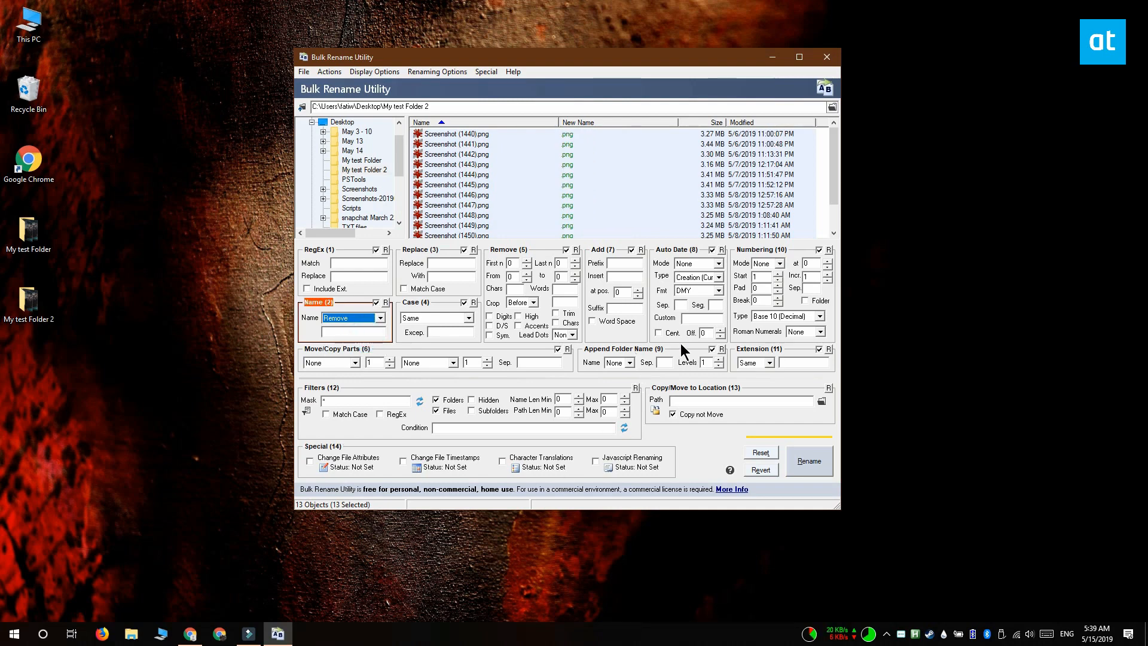
mouse_move(635, 371)
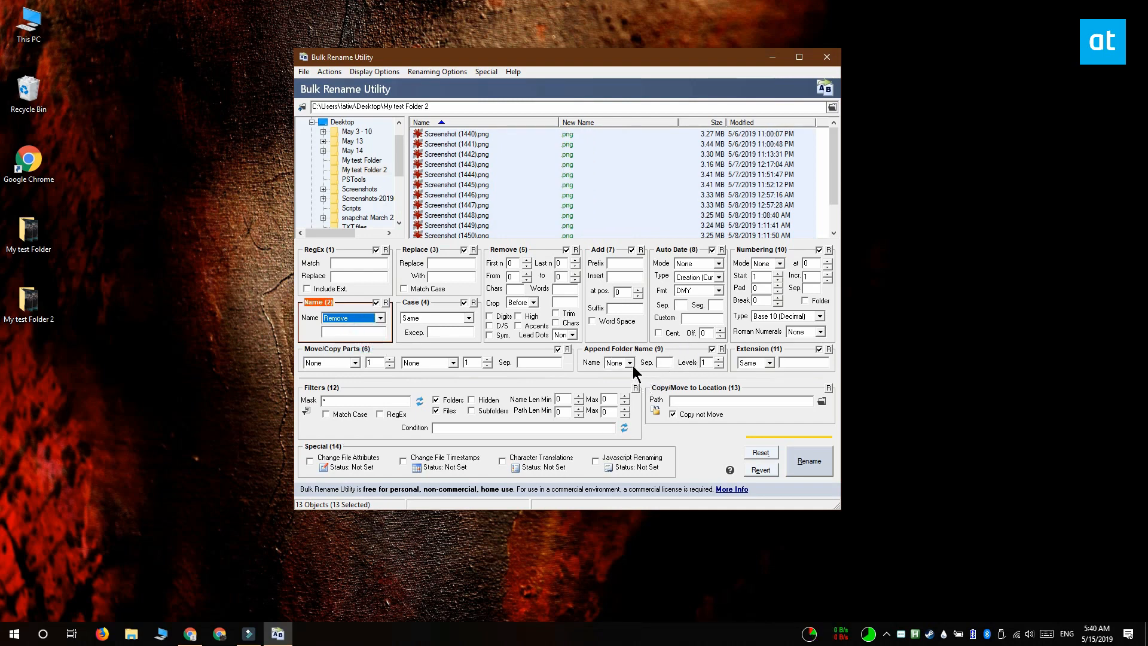
click(628, 362)
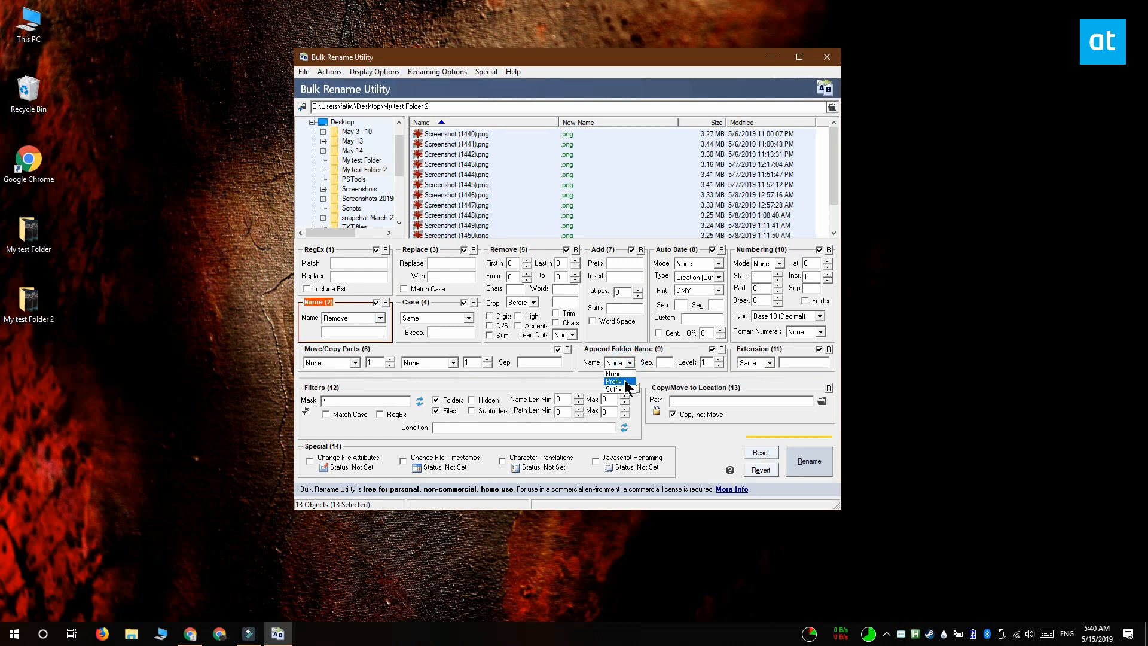
click(614, 380)
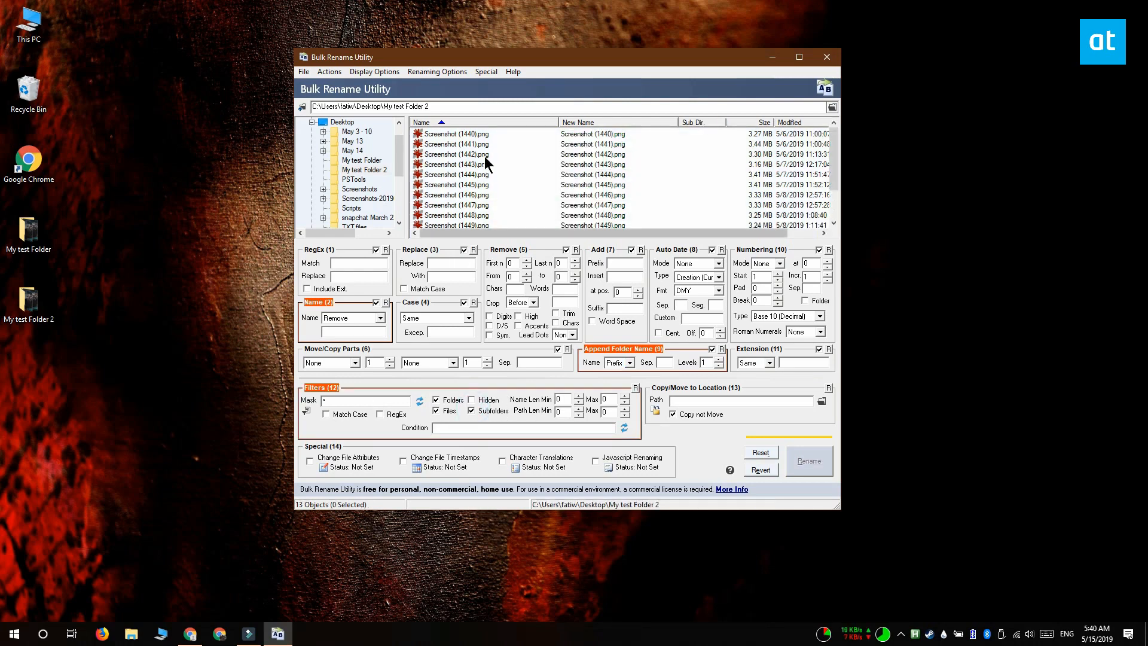
click(457, 132)
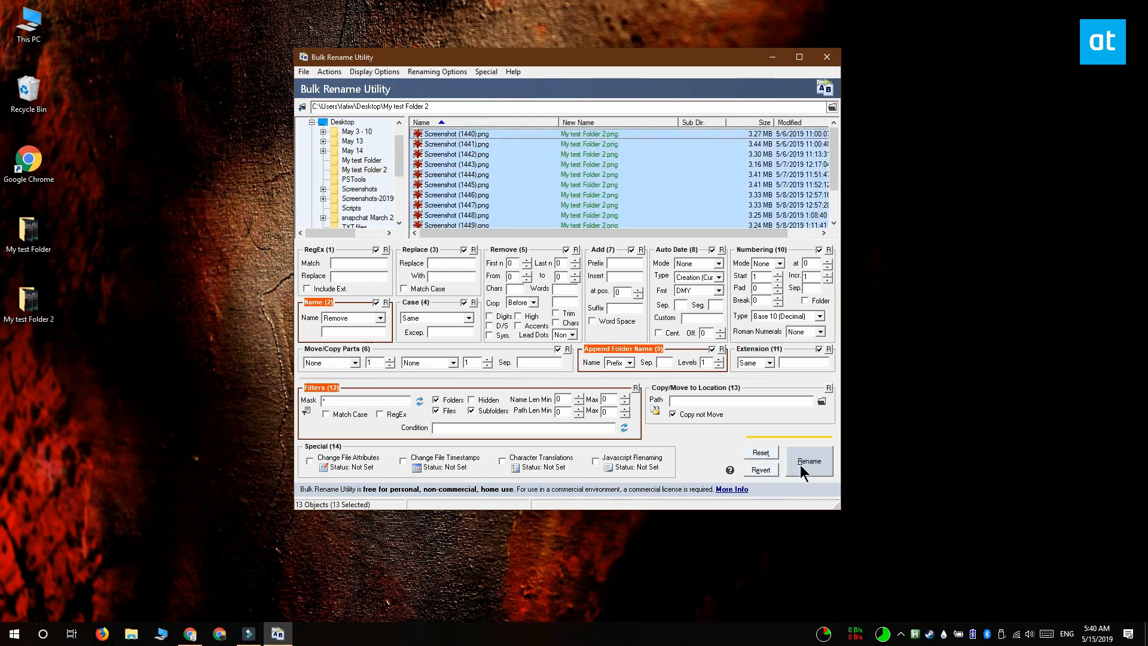
Step: Apply the rename so the 13 files become My test Folder 2, My test Folder 2_1 through _12
click(808, 460)
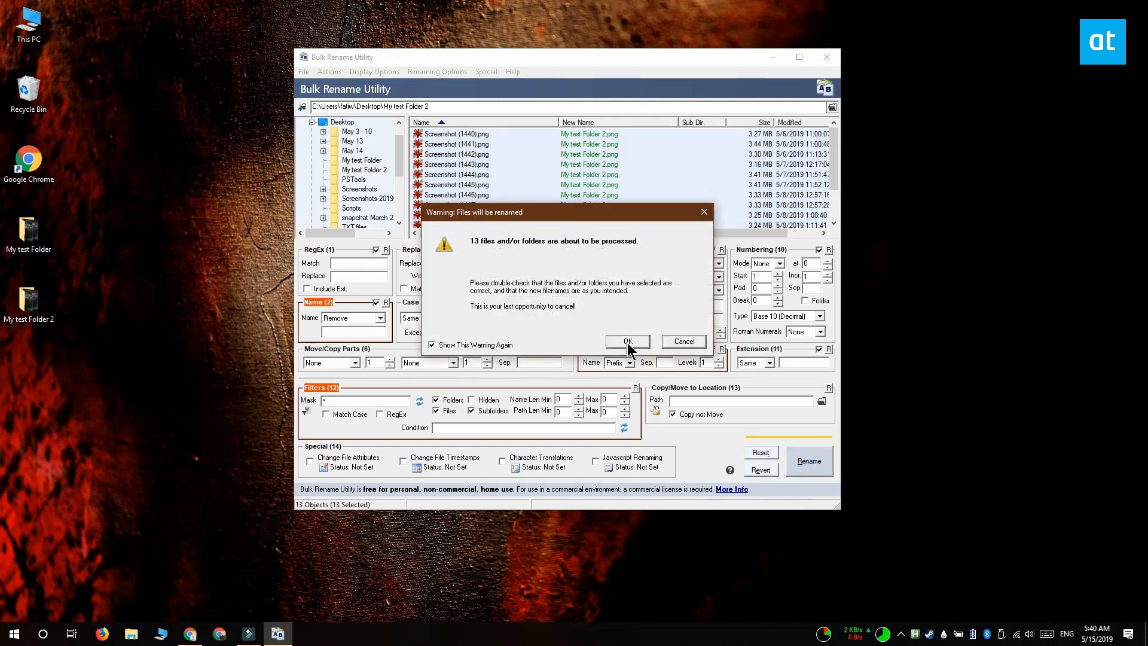
click(625, 341)
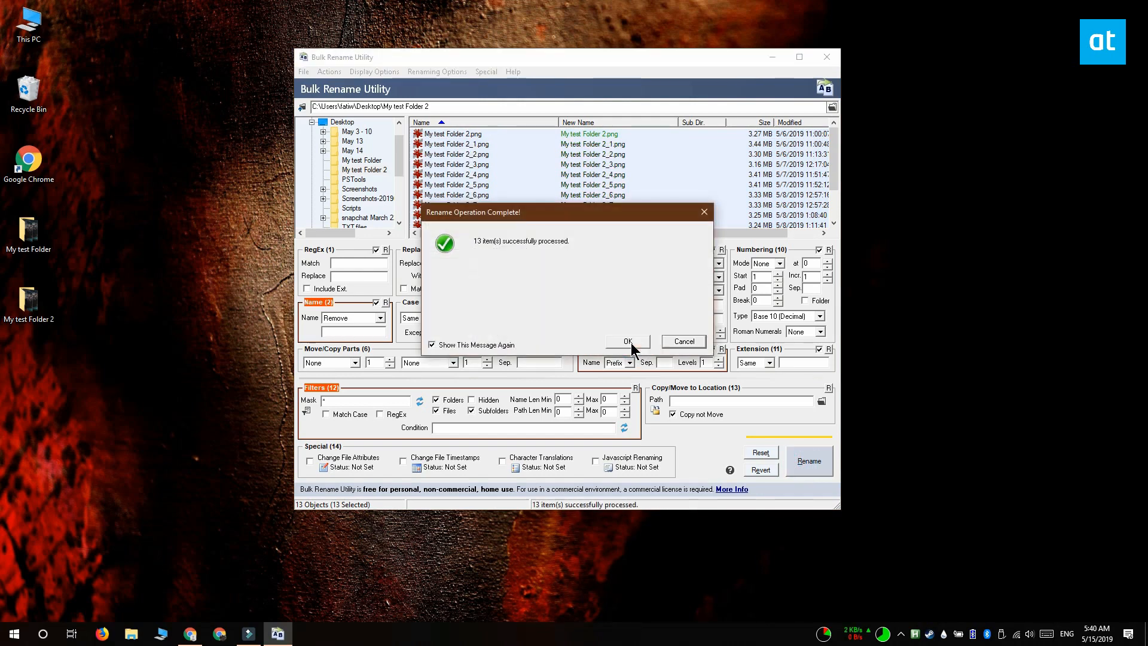
click(624, 341)
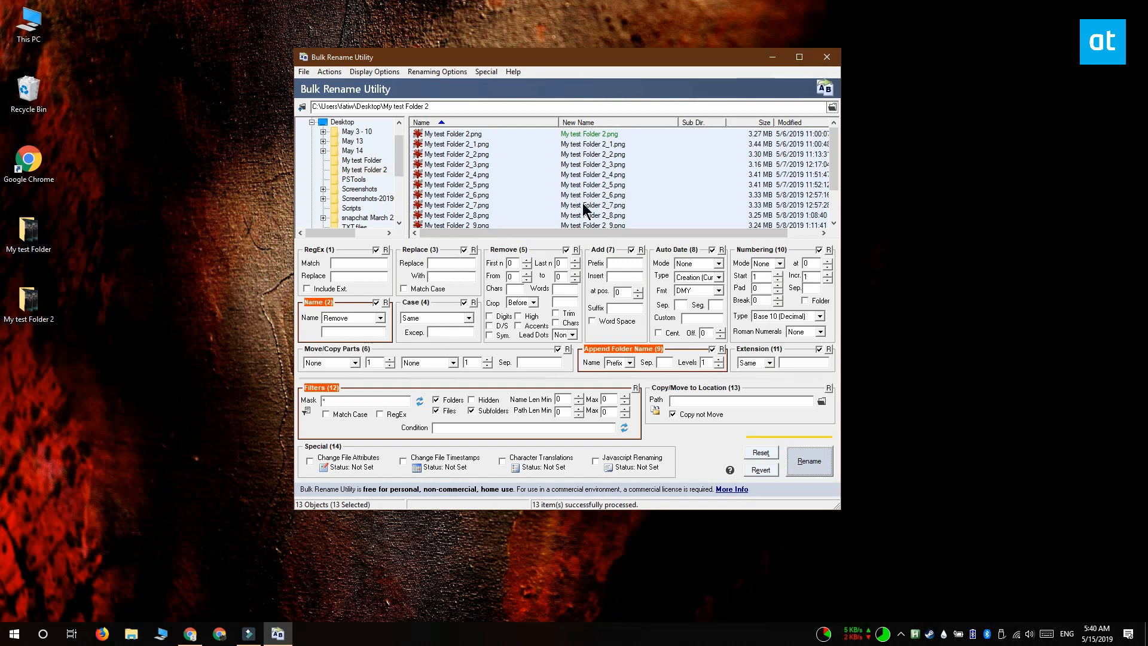
scroll(down, 3)
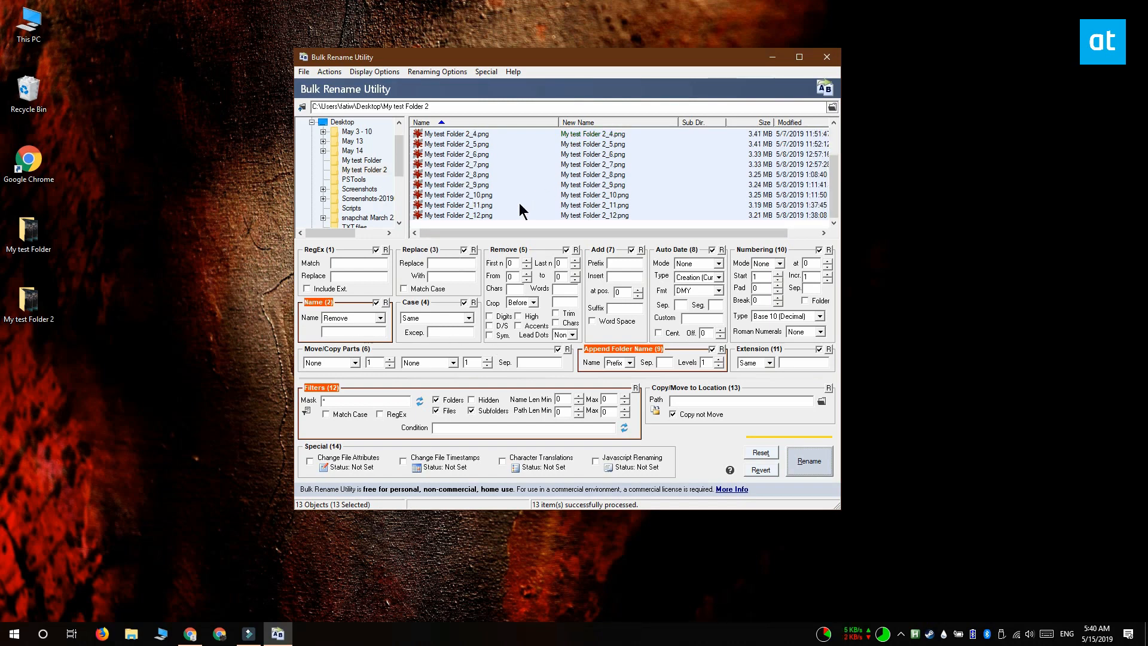